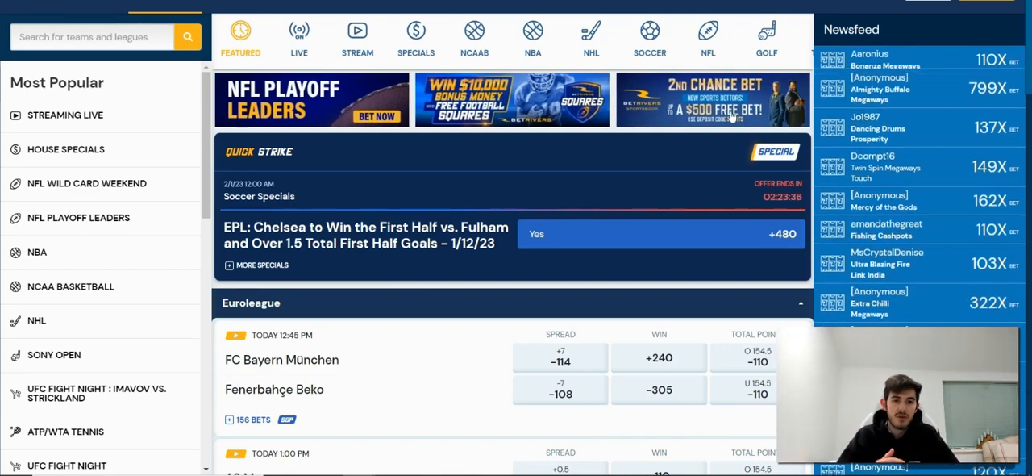
Show the 2nd Chance Bet promotion details offering up to a $500 free bet with code SPORTS
left_click(713, 100)
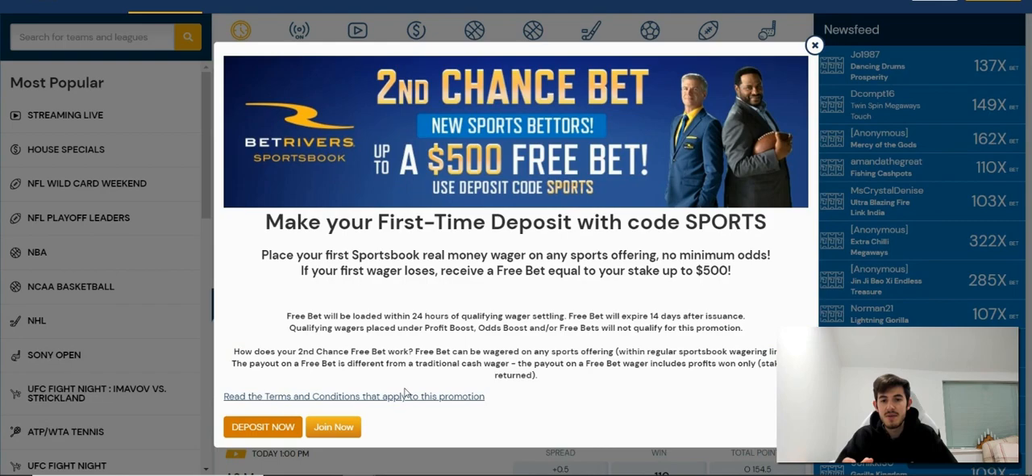
Display the promotion's full terms and conditions and reach the Eligible Games minimum-odds rule for free bets
left_click(353, 397)
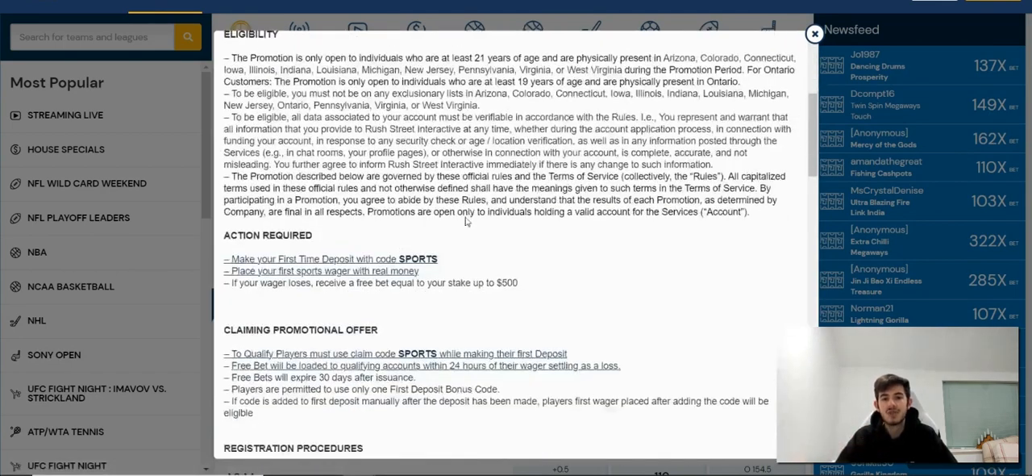
scroll("down", 3)
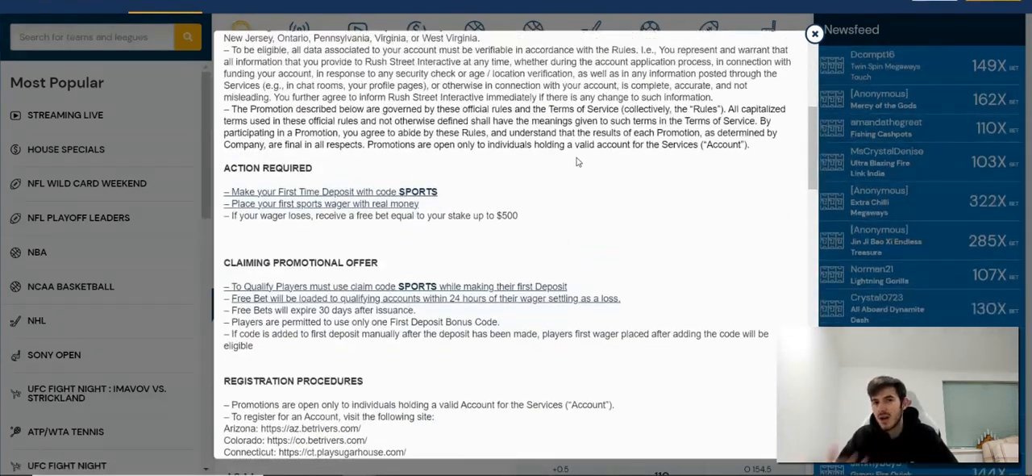
scroll("down", 3)
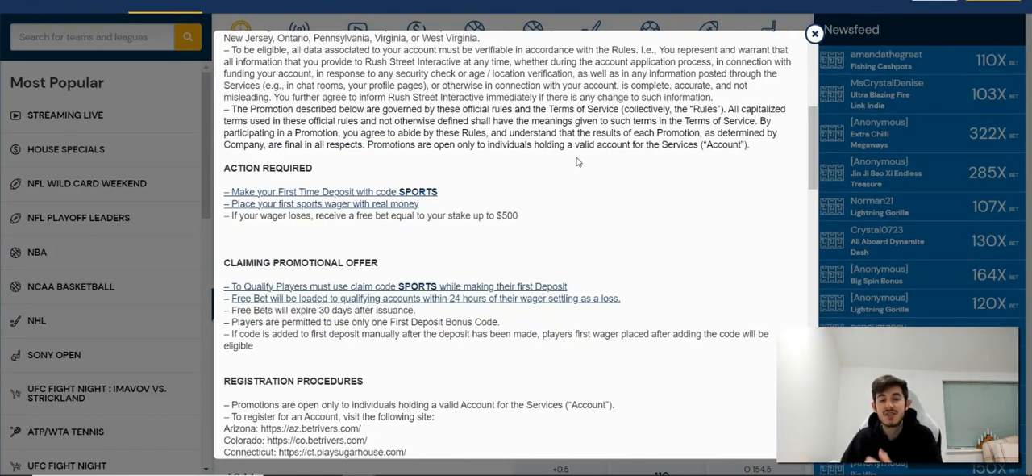
scroll("down", 3)
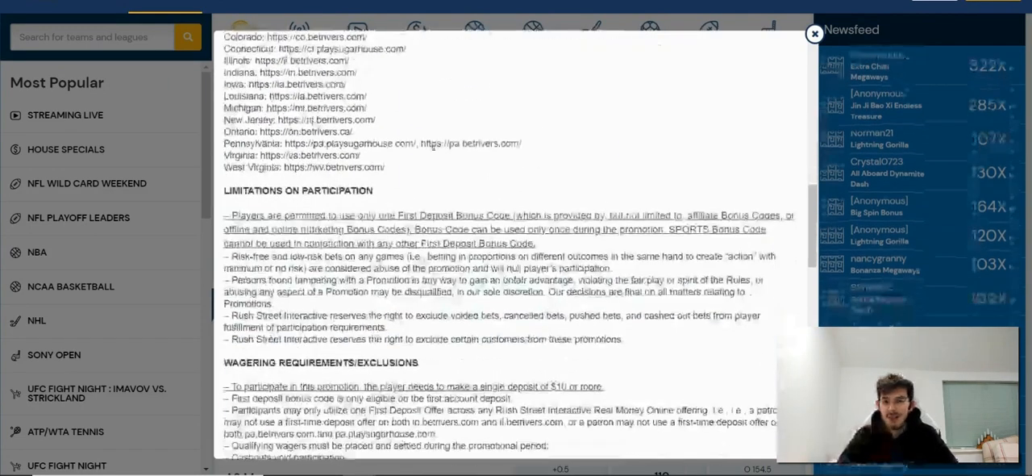
scroll("down", 3)
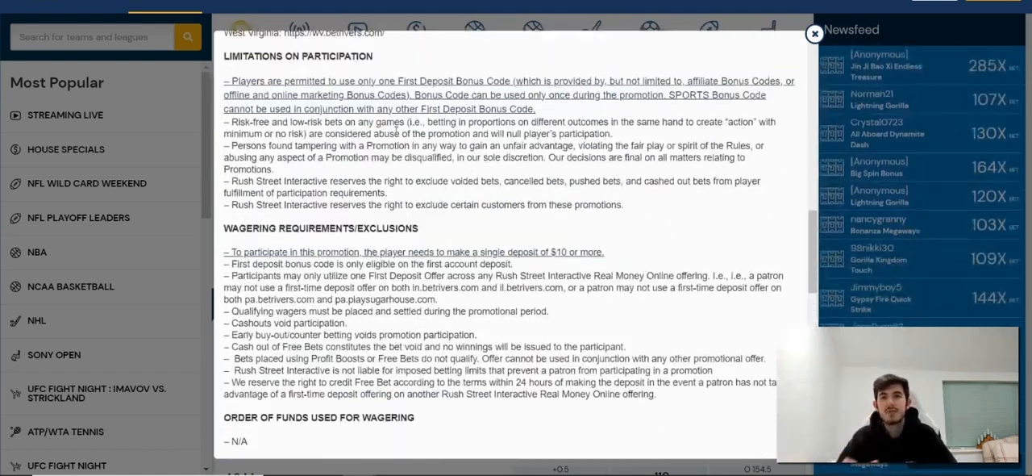
scroll("down", 3)
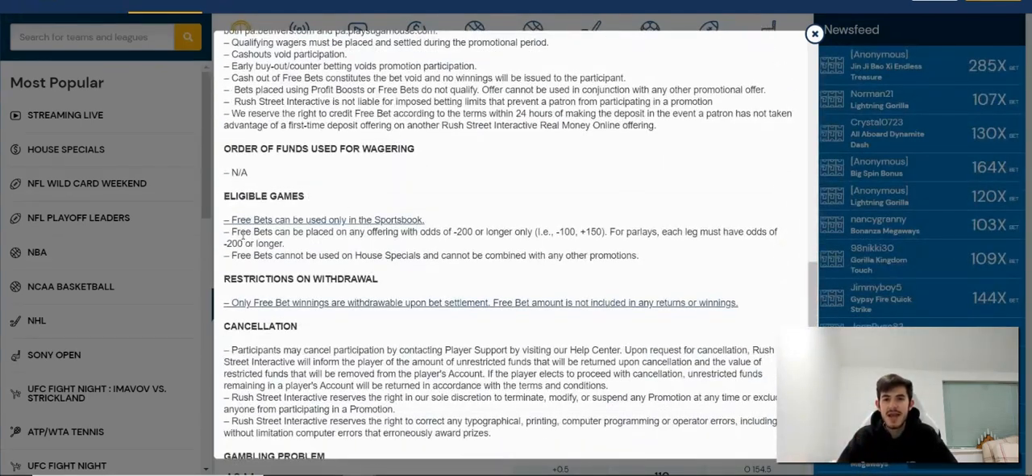
left_click_drag(229, 232, 419, 232)
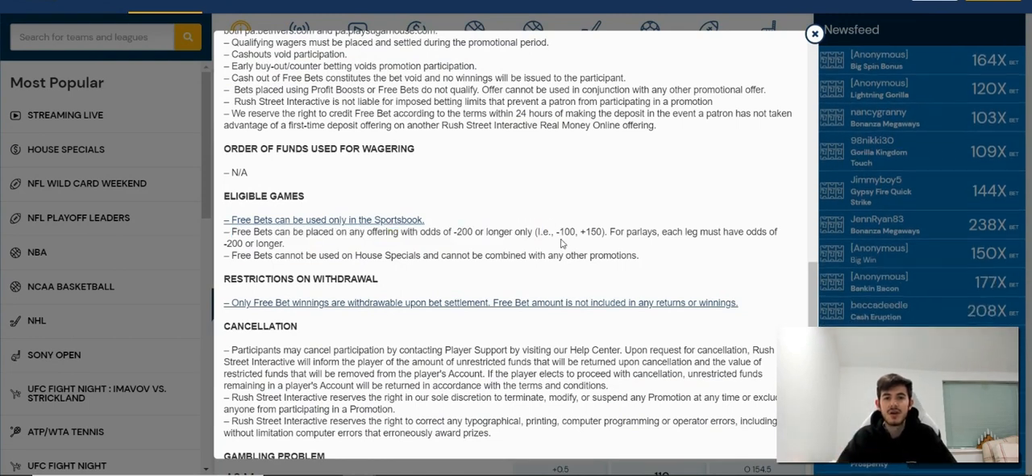
mouse_move(533, 197)
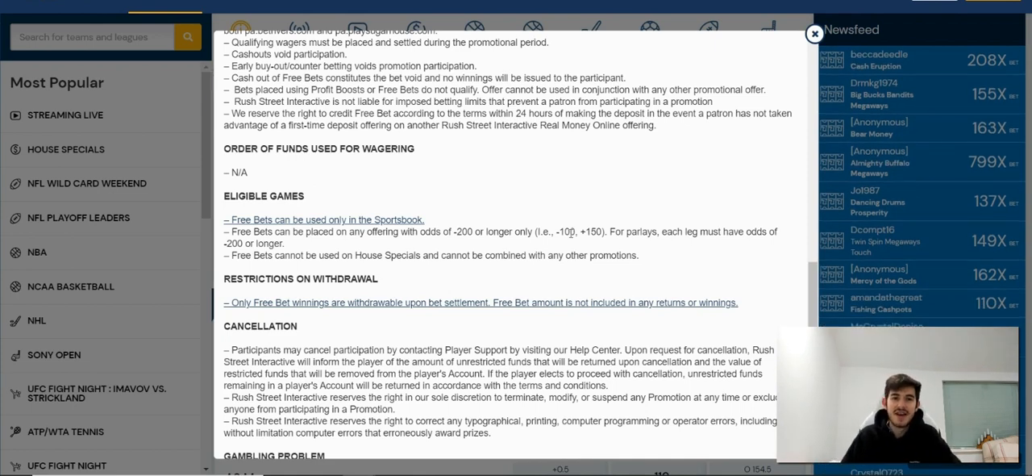
scroll("down", 3)
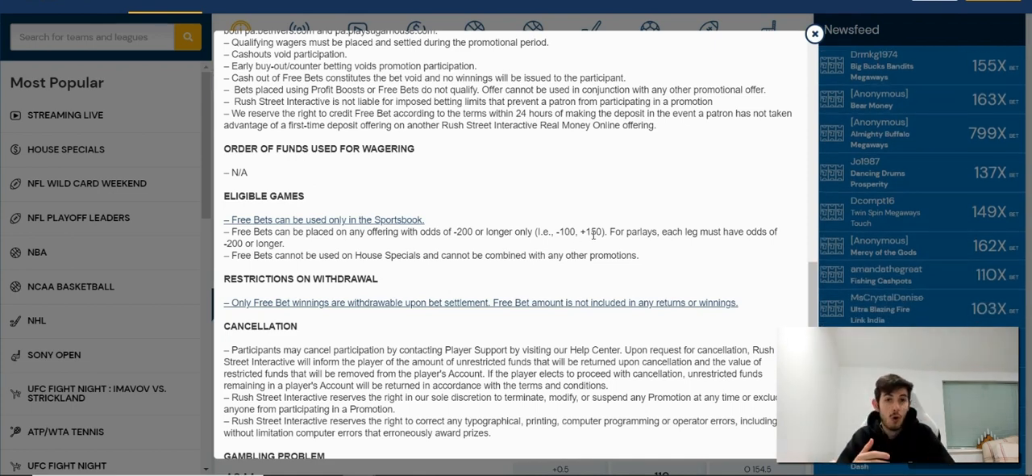